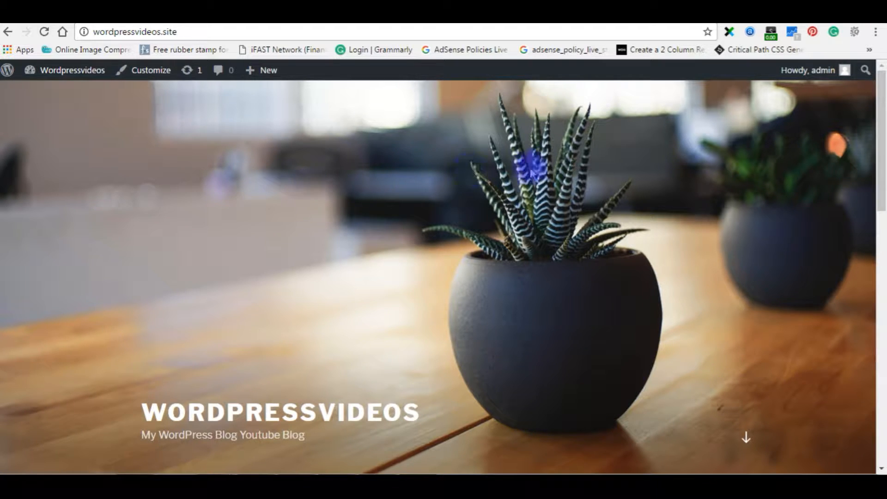
Locate radiate.1.2.4.zip in the Downloads folder, then close WinRAR to return to the dashboard.
scroll("down", 3)
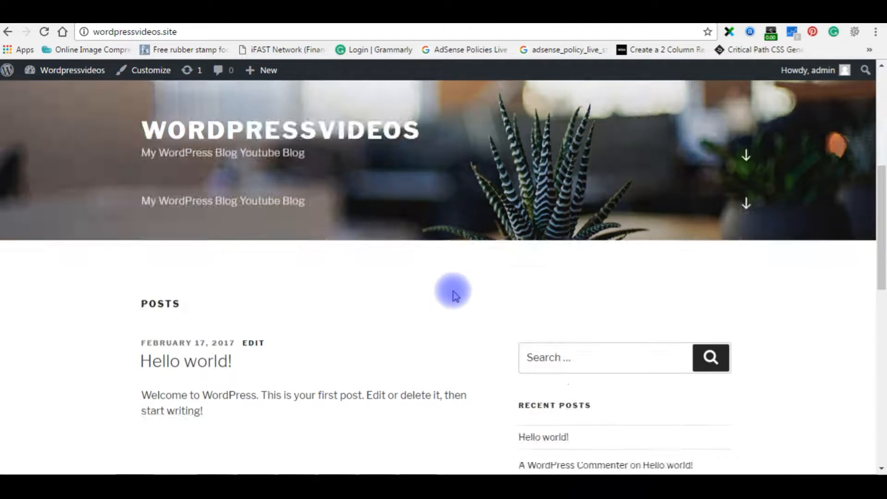
scroll("down", 3)
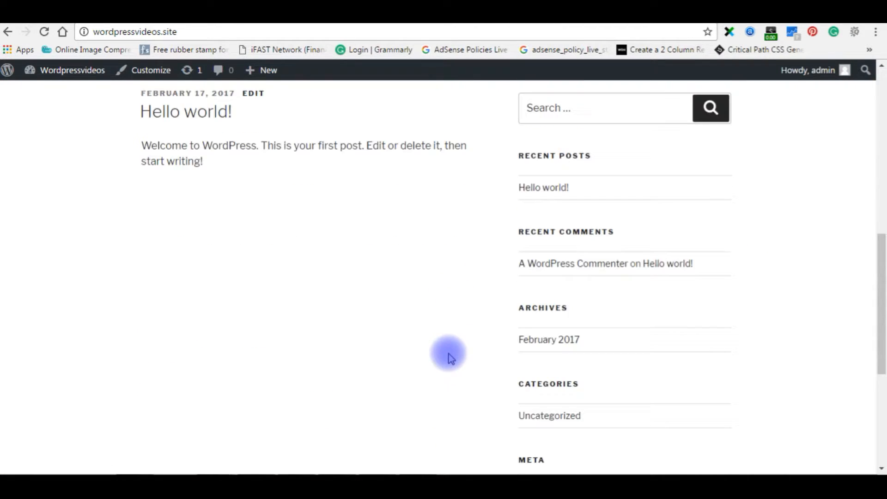
scroll("up", 3)
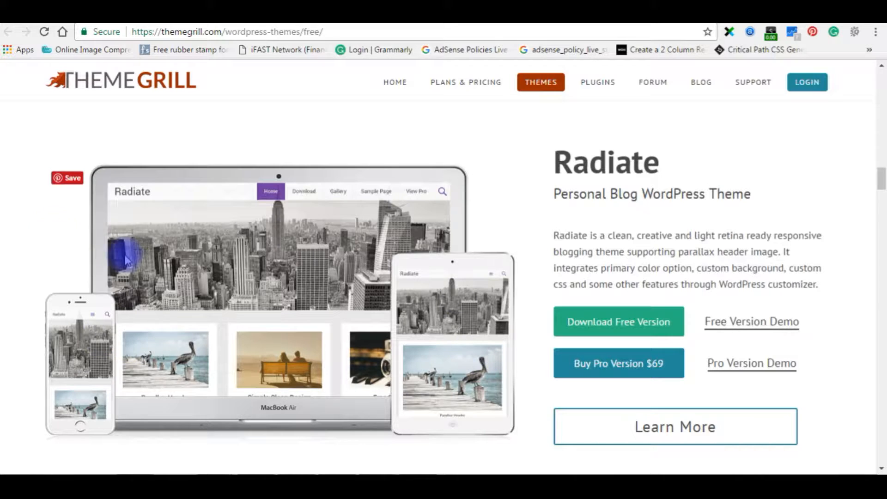
mouse_move(9, 351)
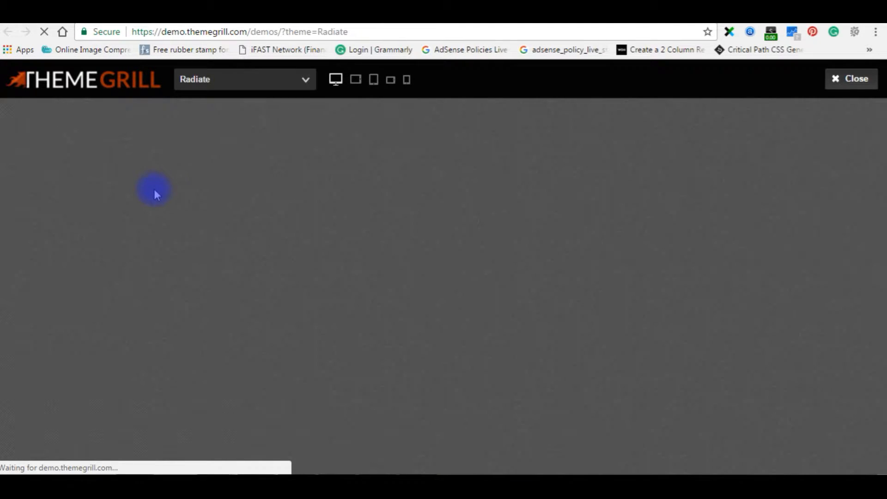
mouse_move(560, 316)
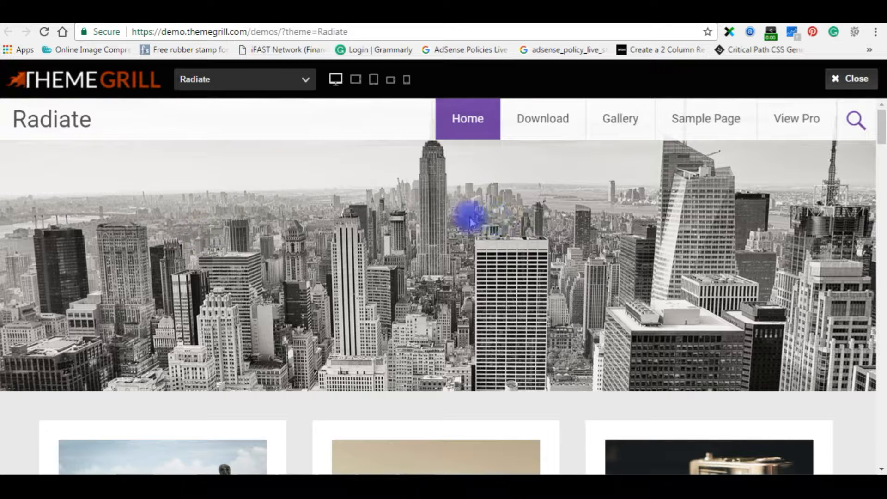
scroll("down", 3)
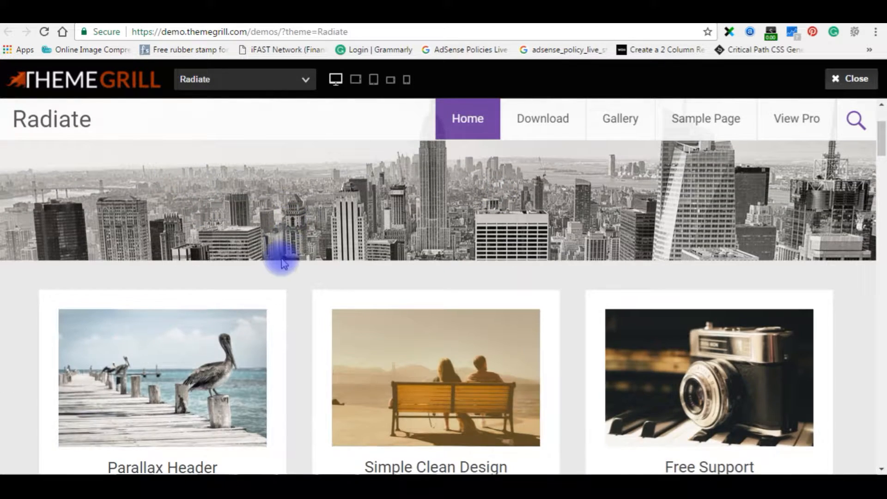
scroll("down", 3)
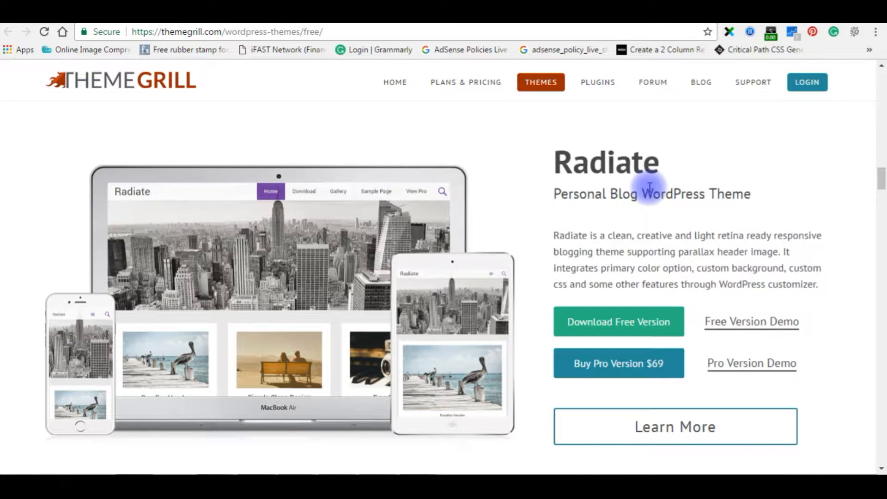
left_click(619, 321)
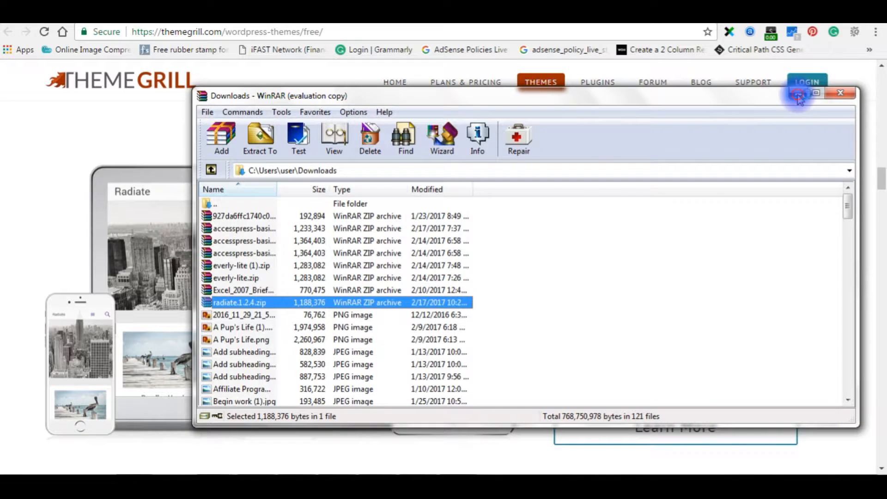
left_click(841, 93)
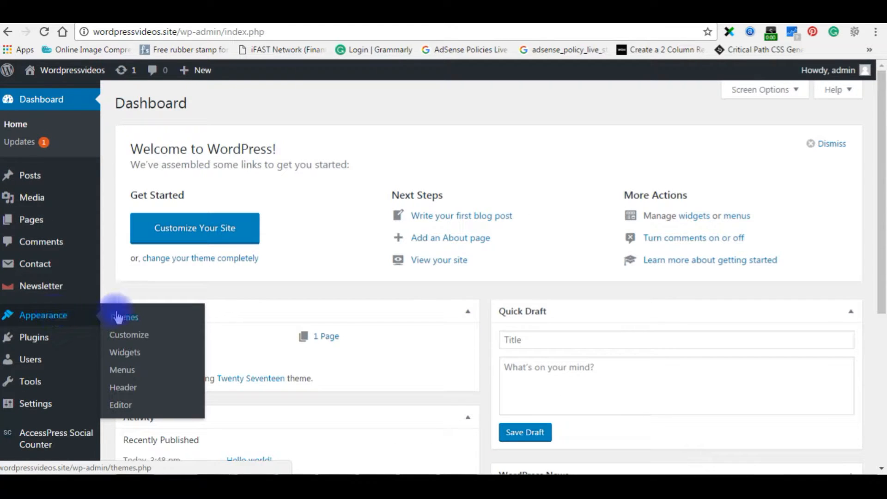
Reach the Upload Theme form via Appearance > Themes > Add New.
left_click(124, 317)
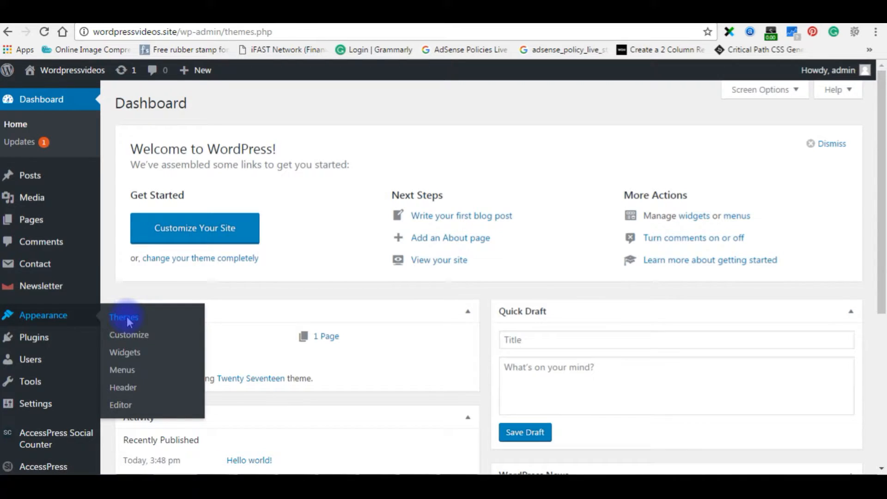
left_click(123, 317)
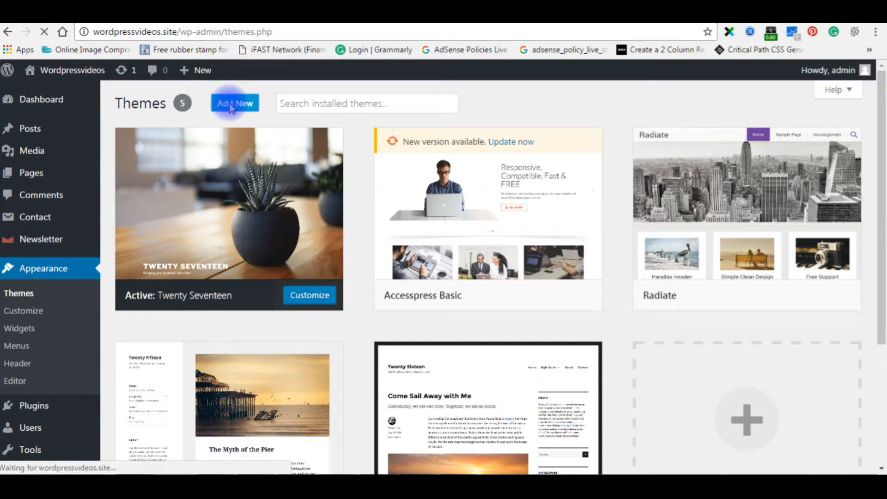
left_click(234, 103)
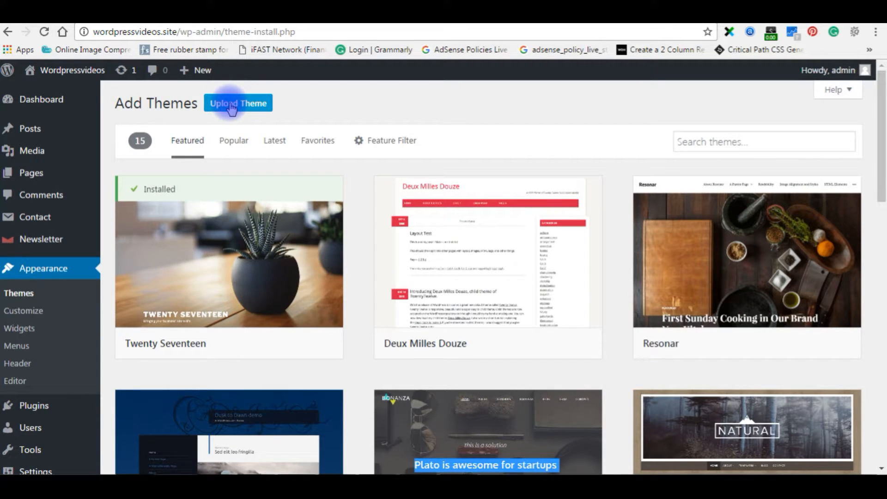
left_click(237, 102)
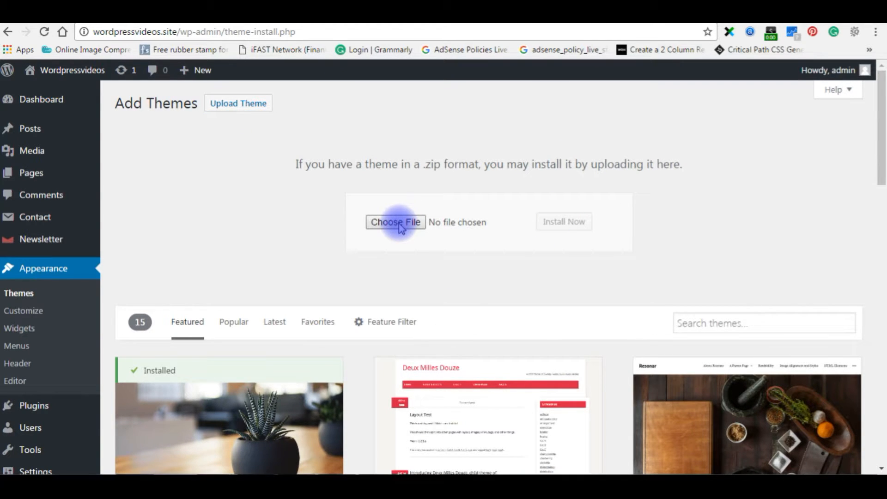
Choose radiate.1.2.4.zip from the computer and install it as a theme.
left_click(395, 222)
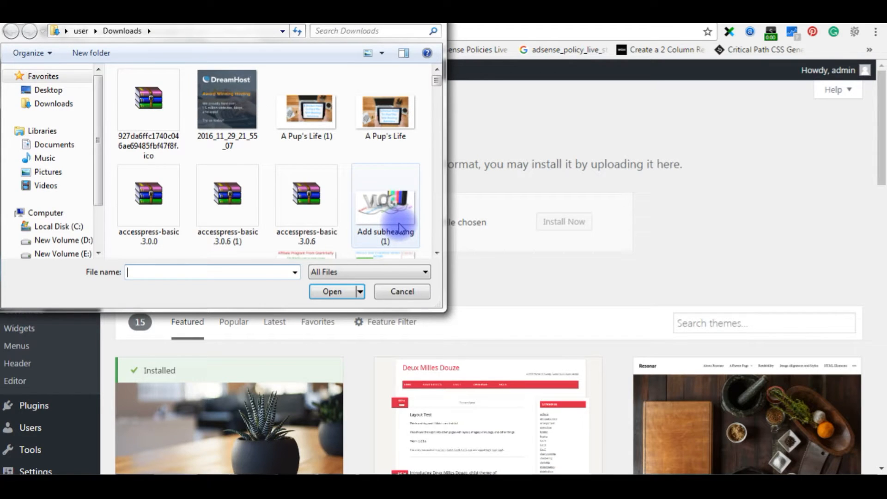
left_click(148, 99)
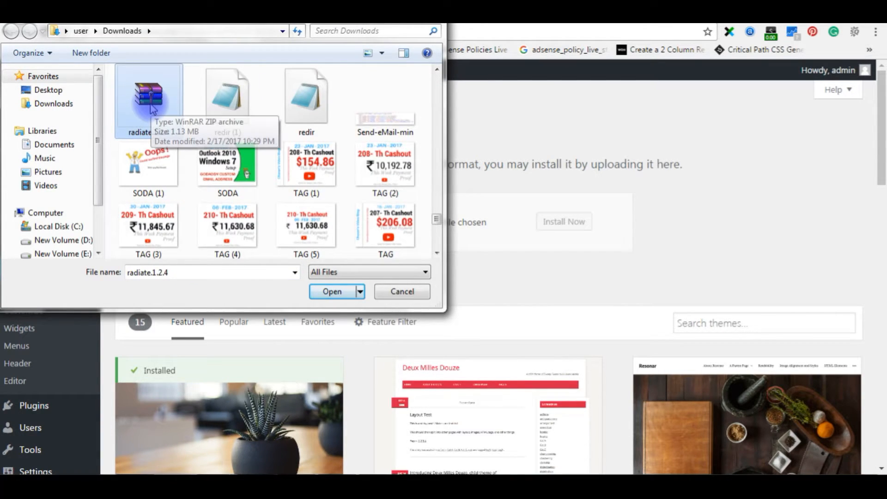
left_click(332, 291)
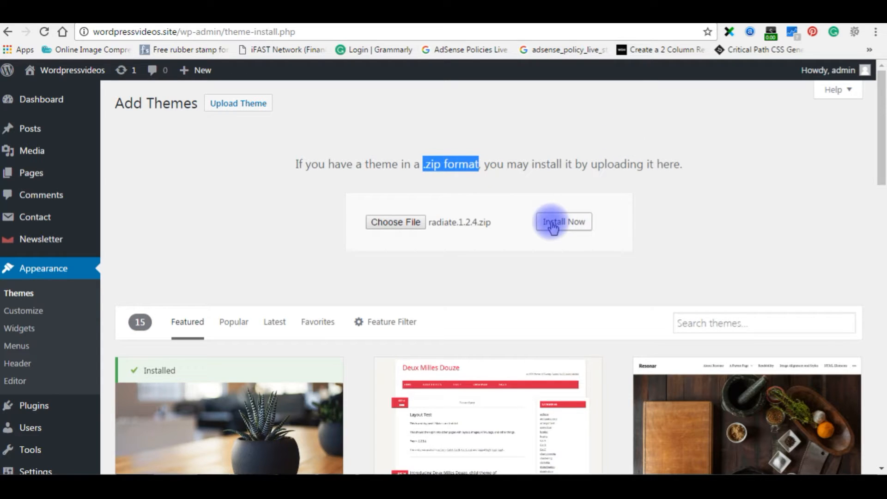
left_click(563, 221)
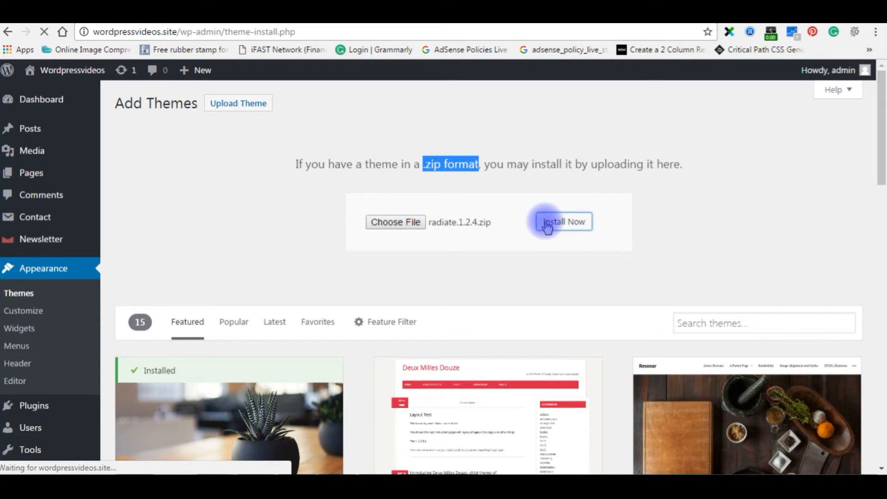
left_click(563, 220)
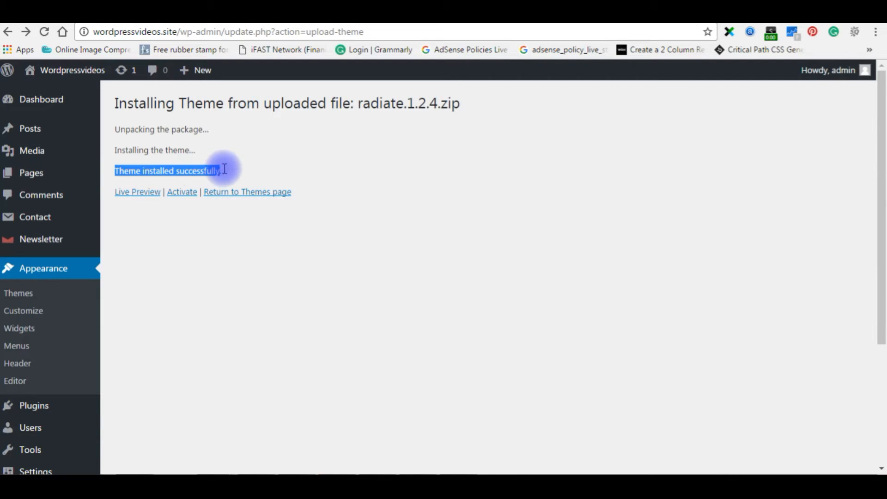
mouse_move(182, 192)
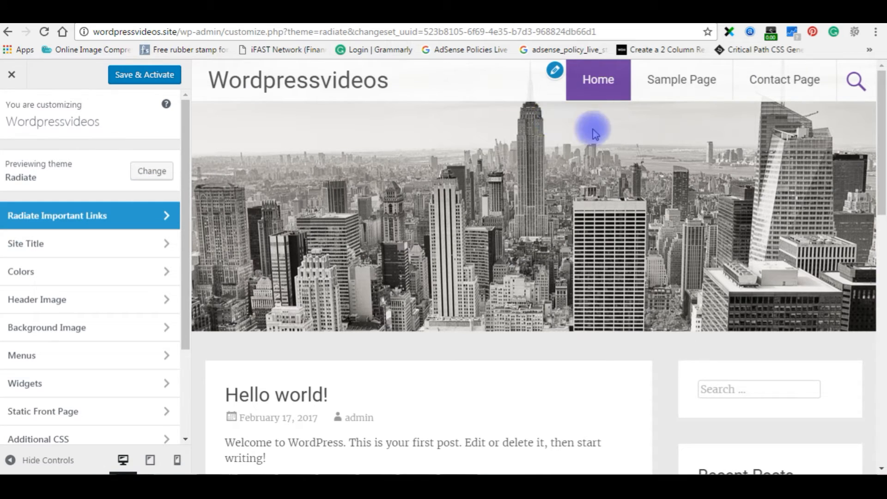
scroll("down", 3)
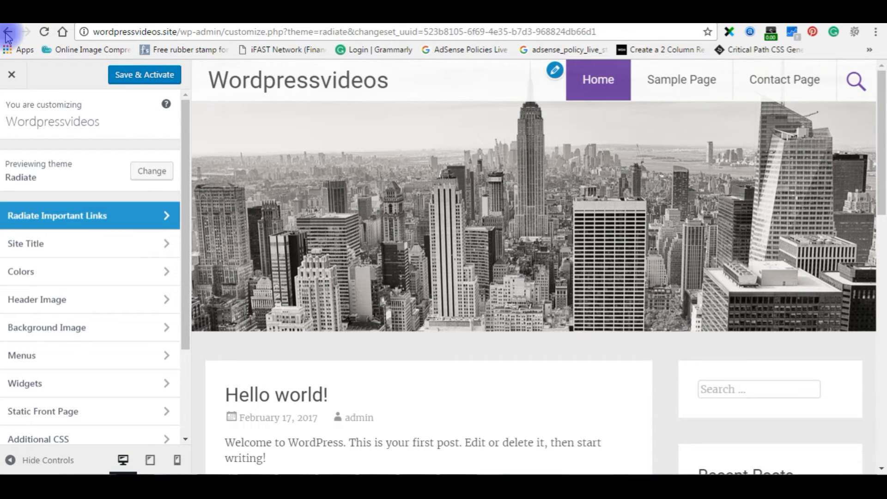
left_click(8, 32)
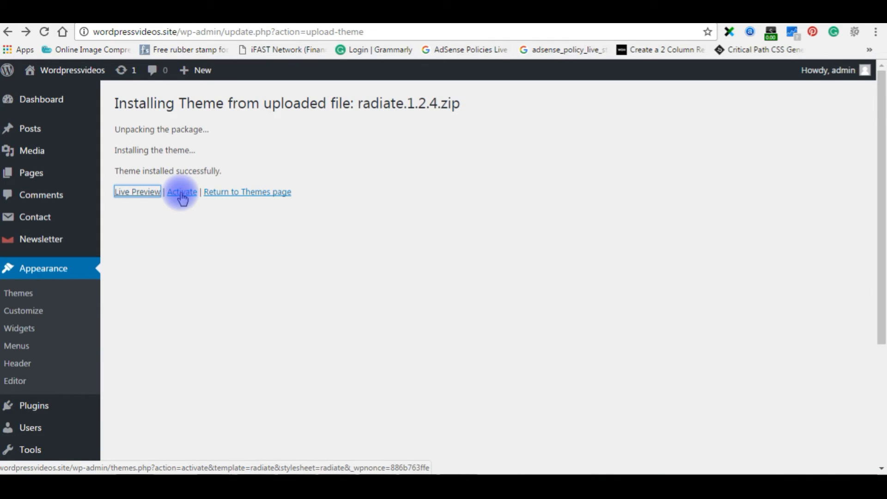
Activate the Radiate theme and visit the live site showing its city-skyline header.
left_click(182, 193)
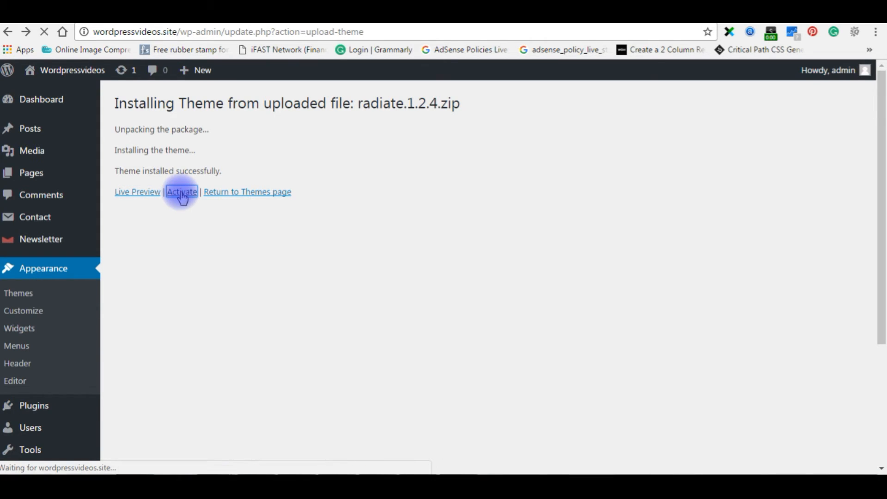
left_click(182, 192)
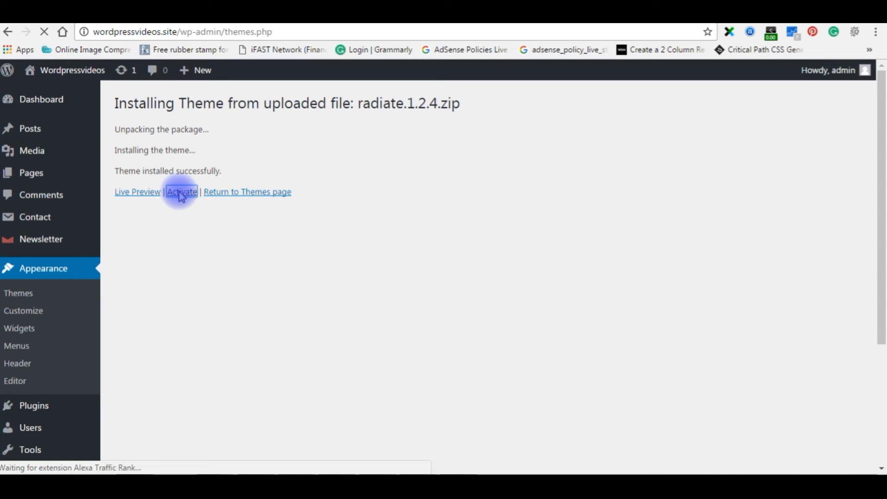
left_click(181, 192)
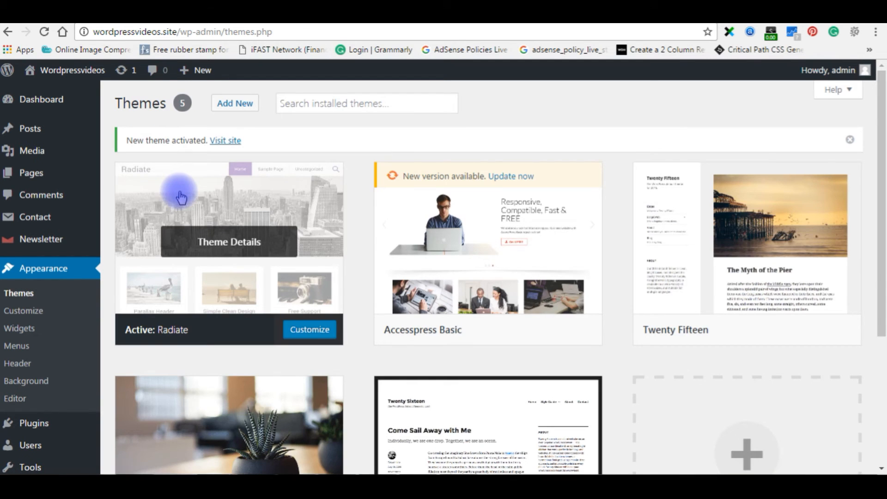
left_click(224, 140)
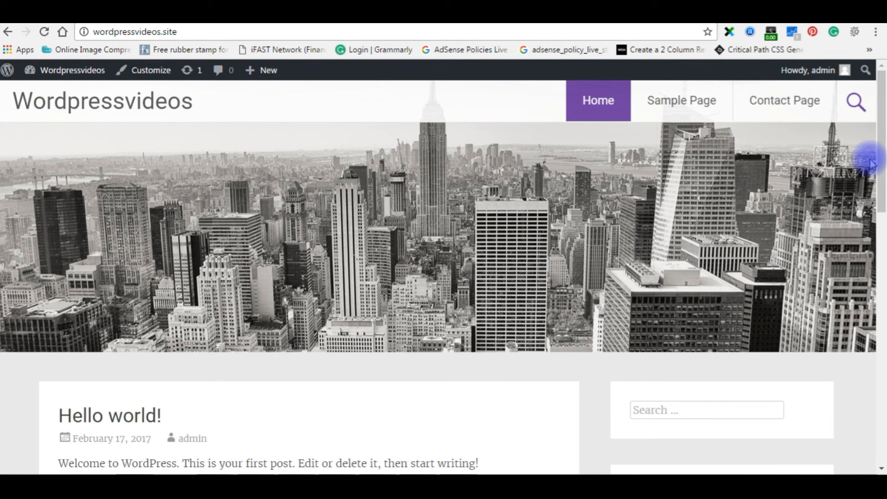